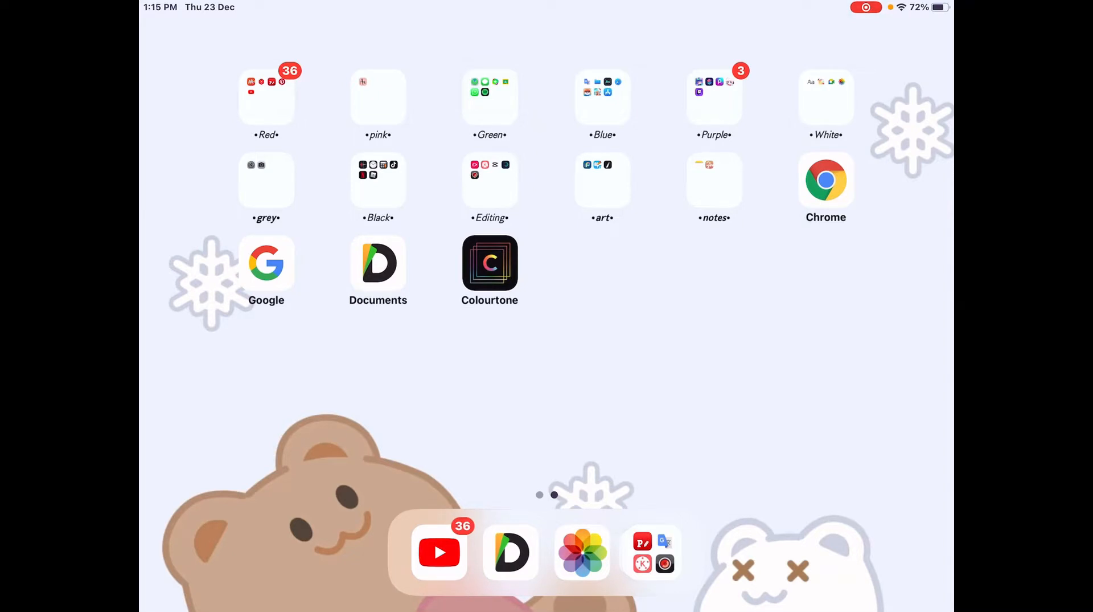
- Start a new CapCut project with the 9-second Roblox dance clip
click(490, 180)
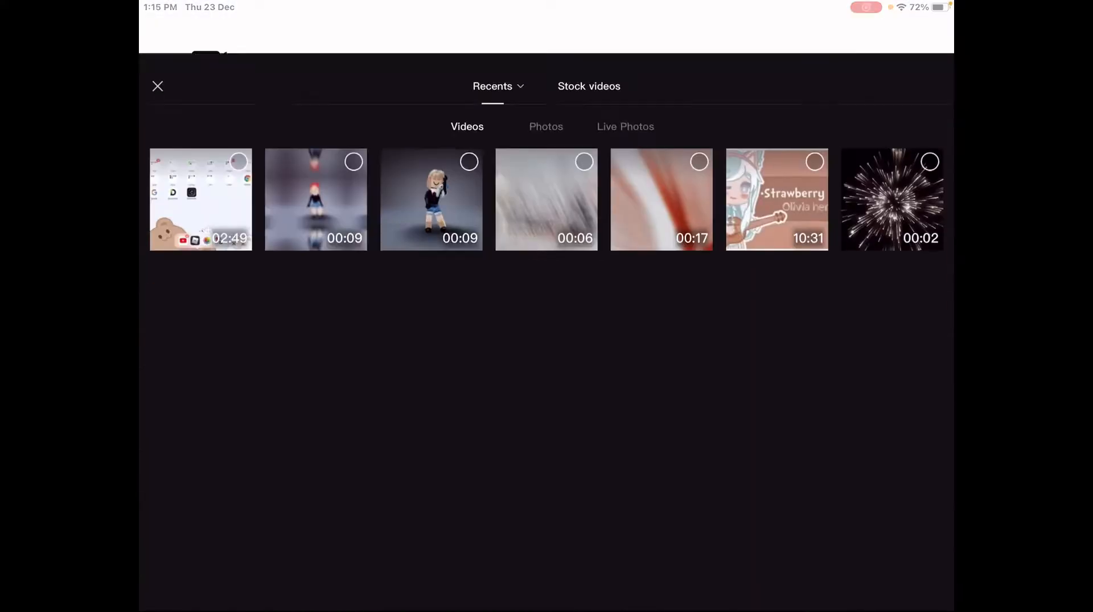
click(431, 199)
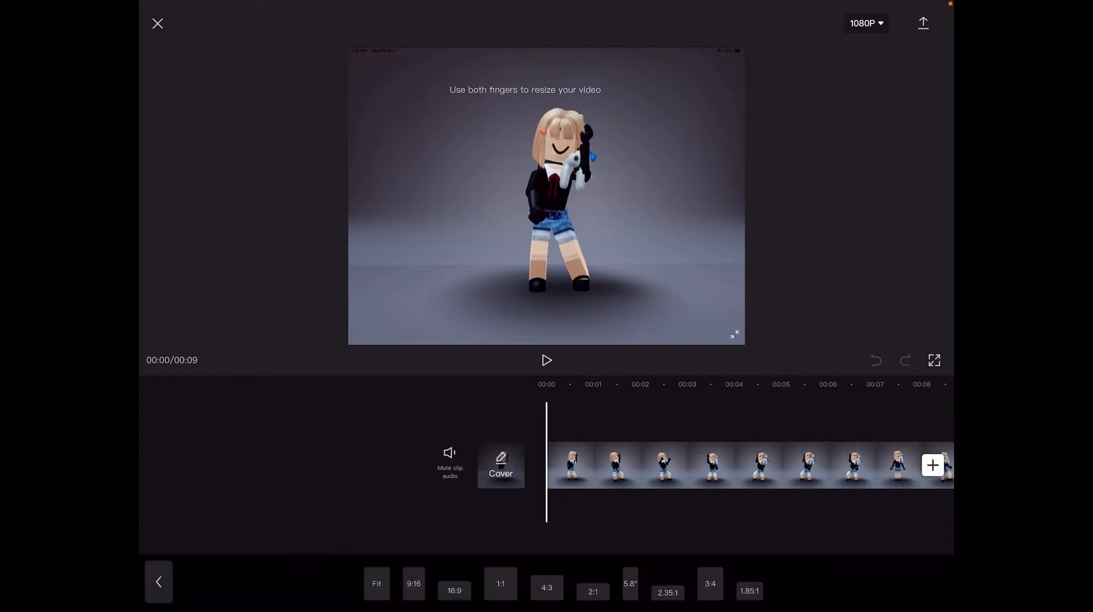
- Reframe the dance clip to 9:16 portrait and export it
click(697, 465)
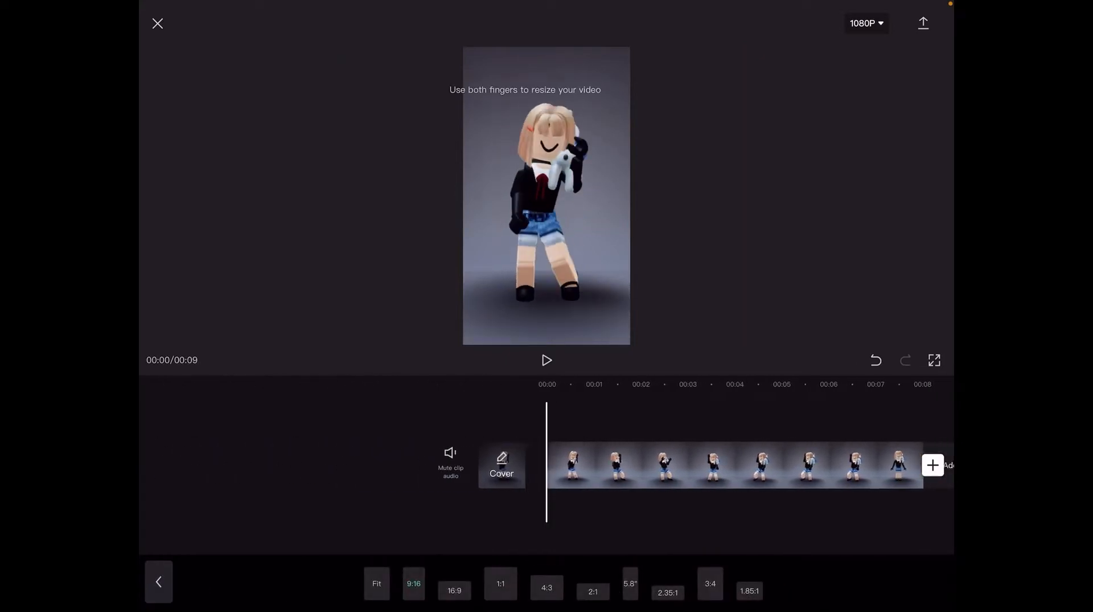
click(923, 23)
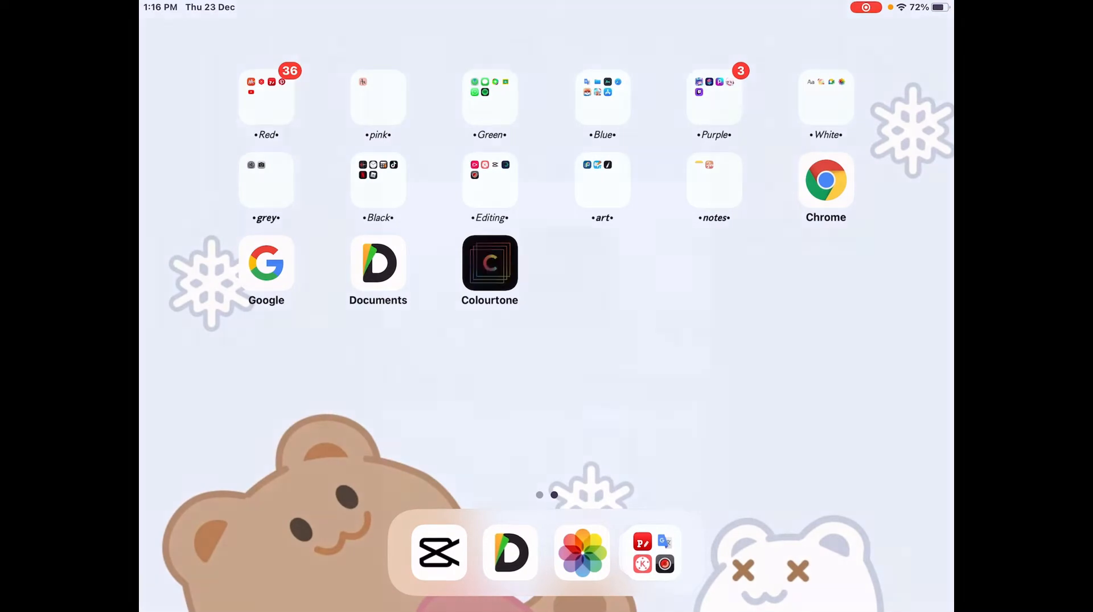
- Import the newest dance video into Colourtone and open it in the editor
click(489, 263)
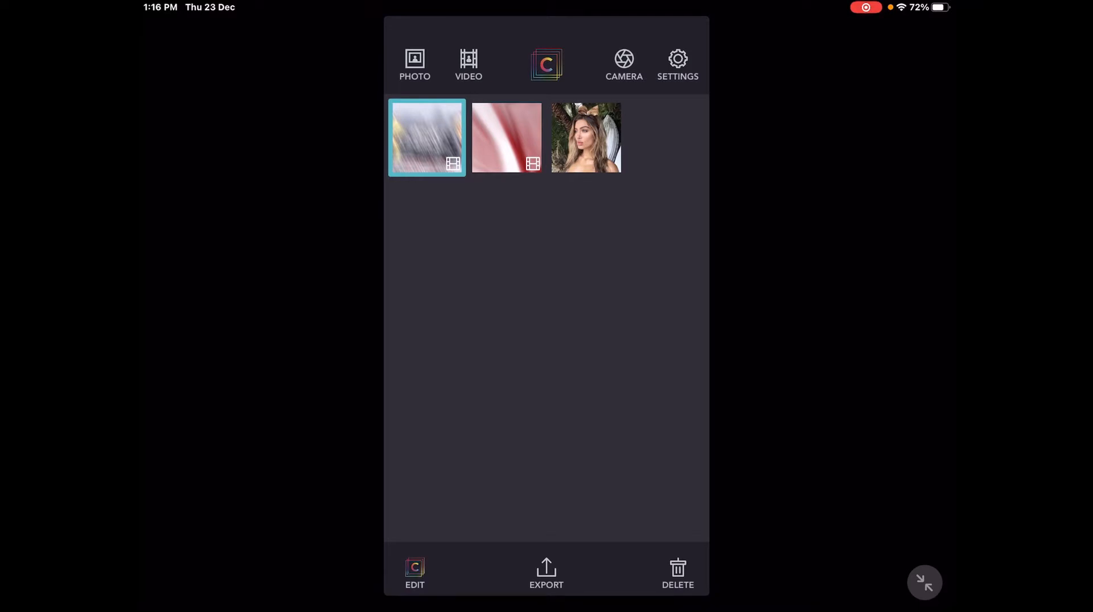
click(414, 65)
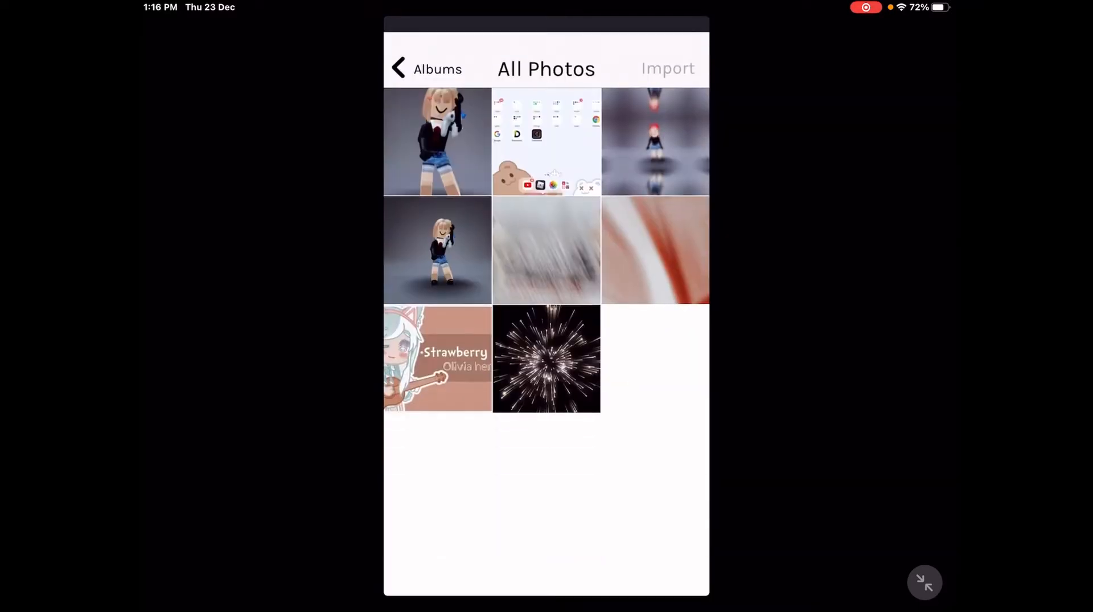
click(437, 142)
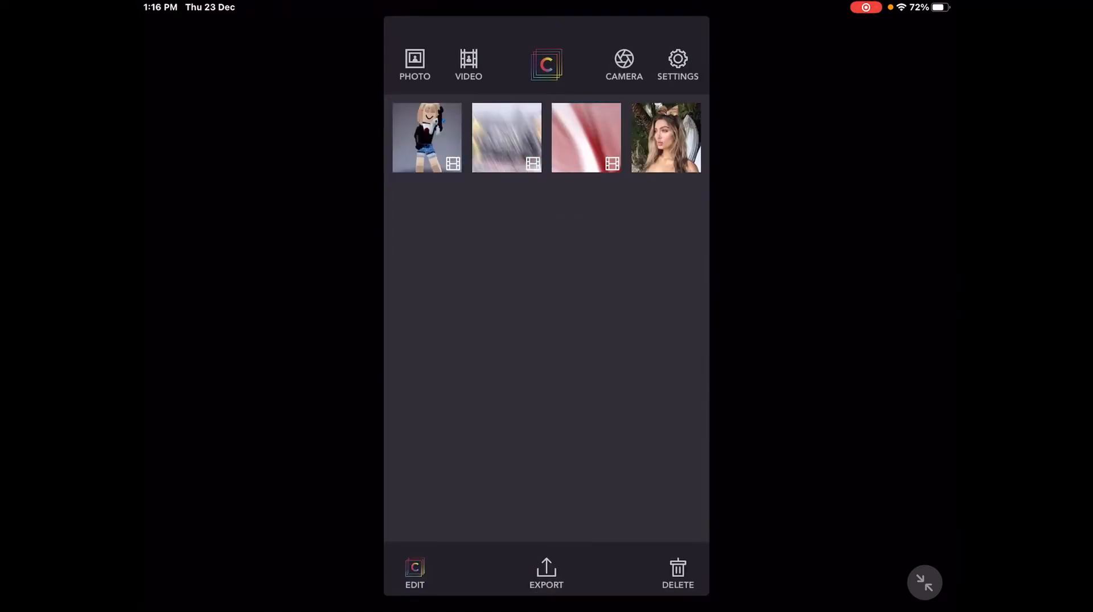
click(426, 137)
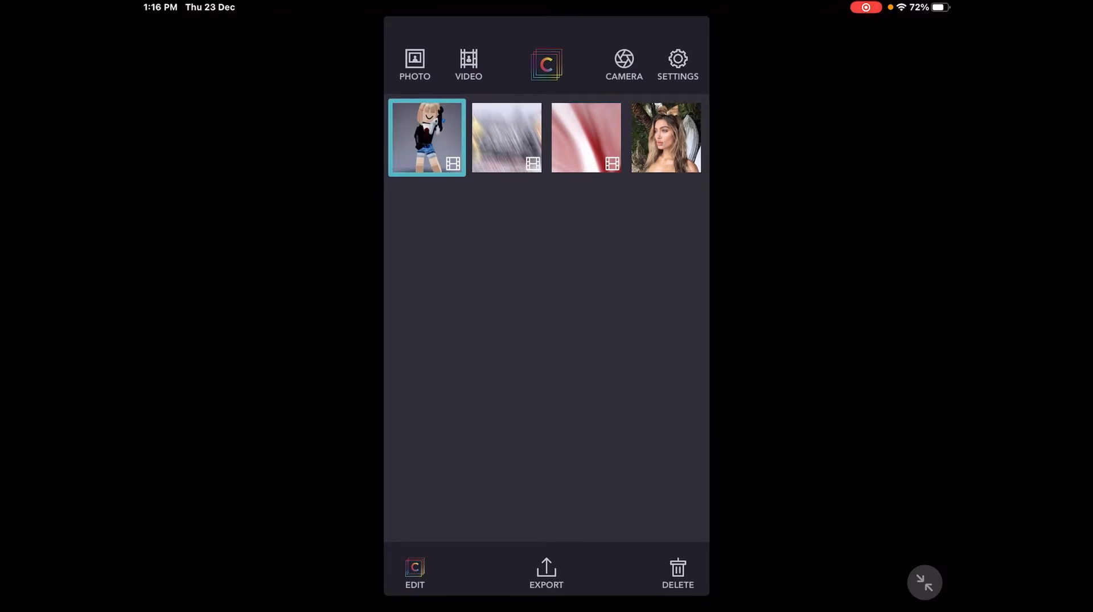
click(415, 572)
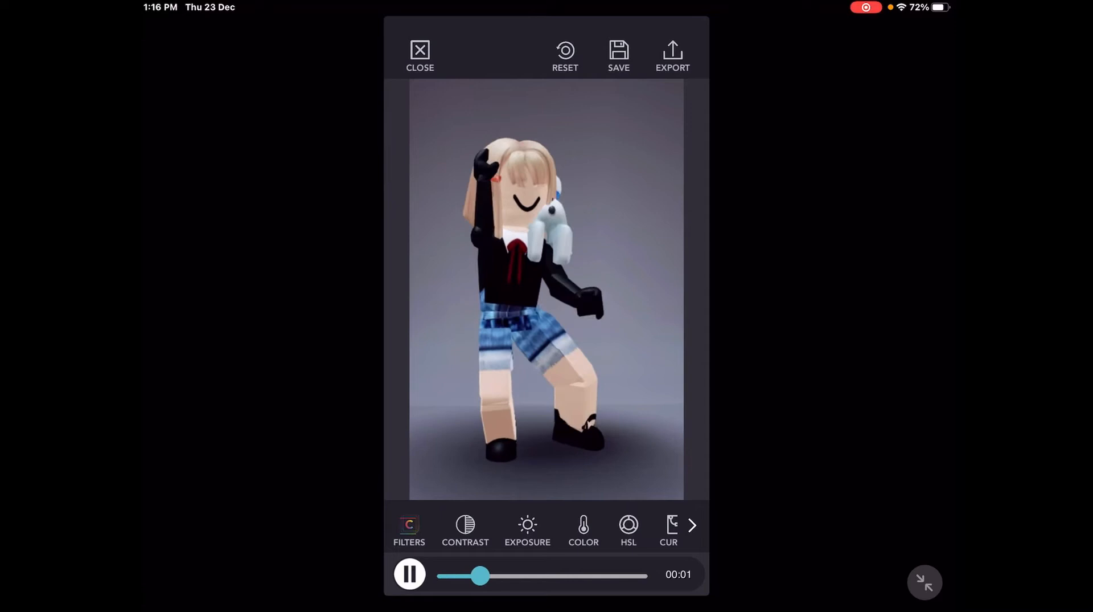
- Browse the filter strip to the locked Miami filter from Beach Bronze Collection
click(410, 530)
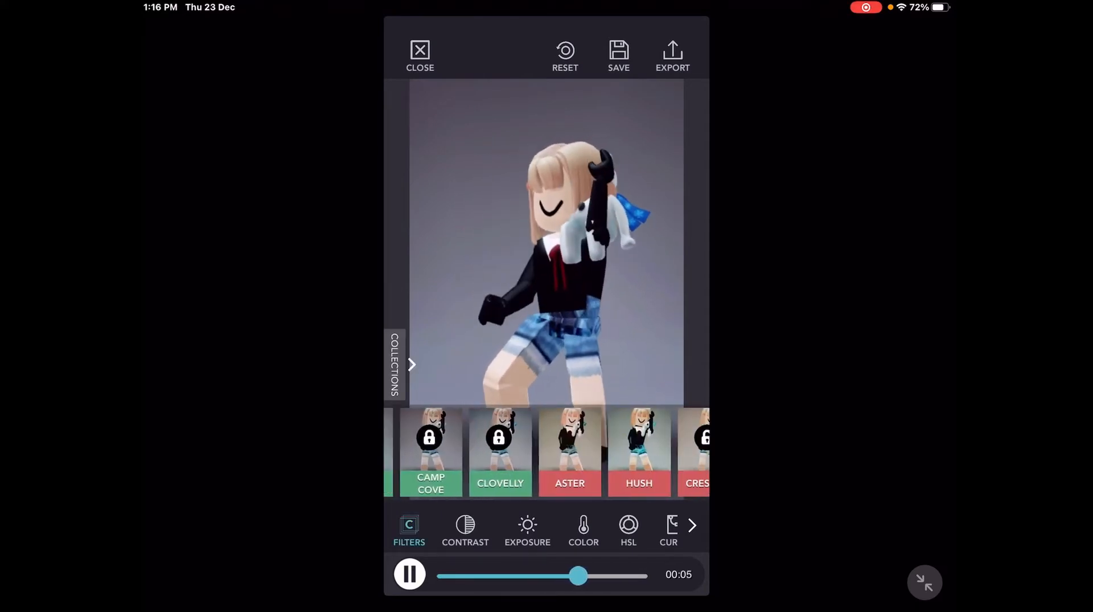
scroll(left, 3)
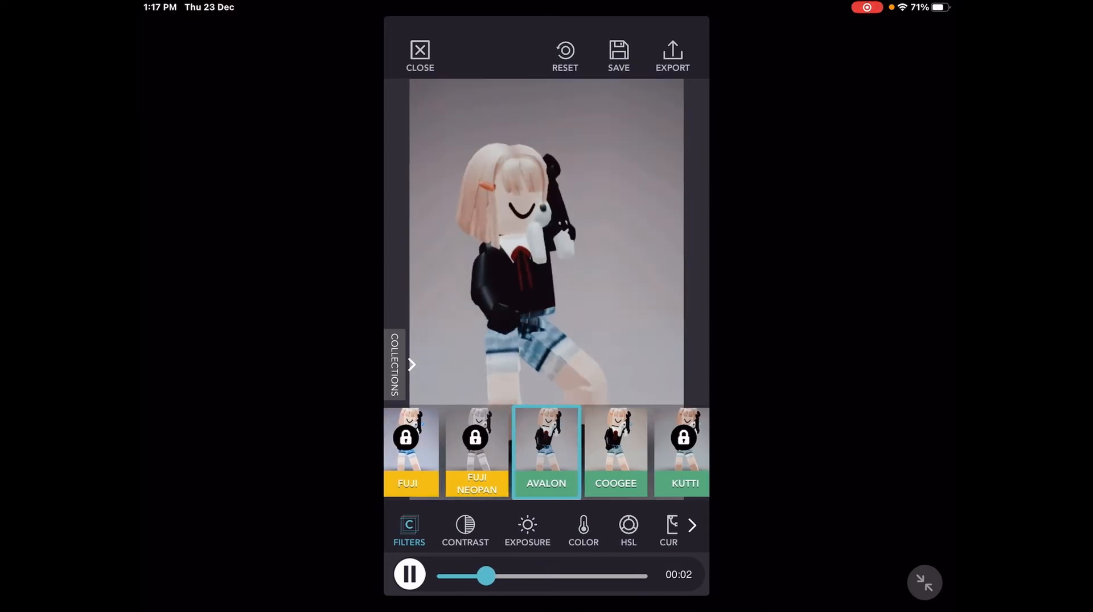
scroll(left, 3)
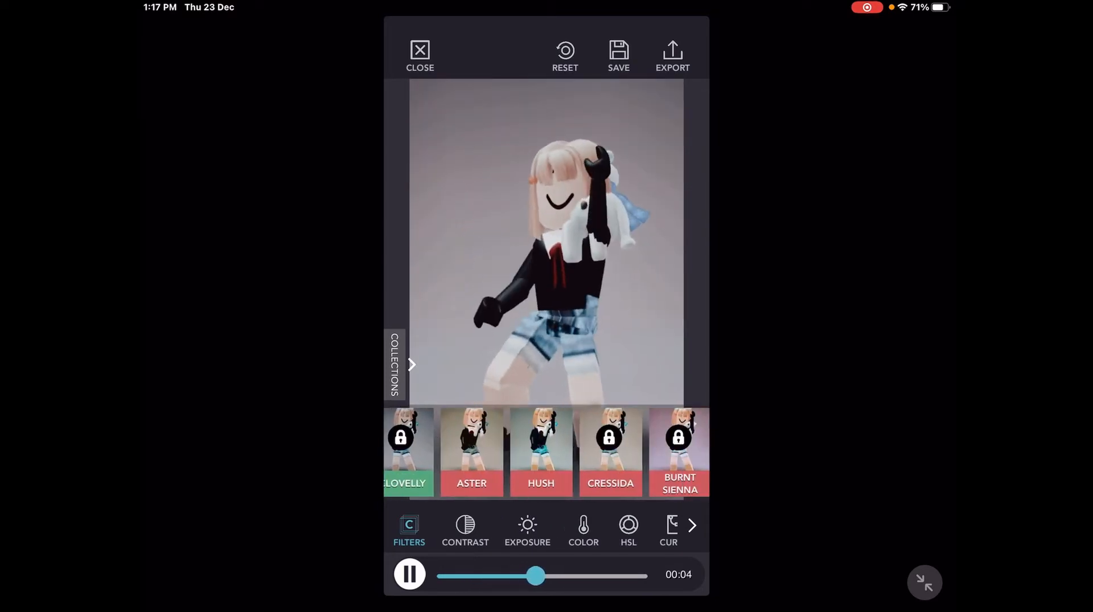
scroll(left, 3)
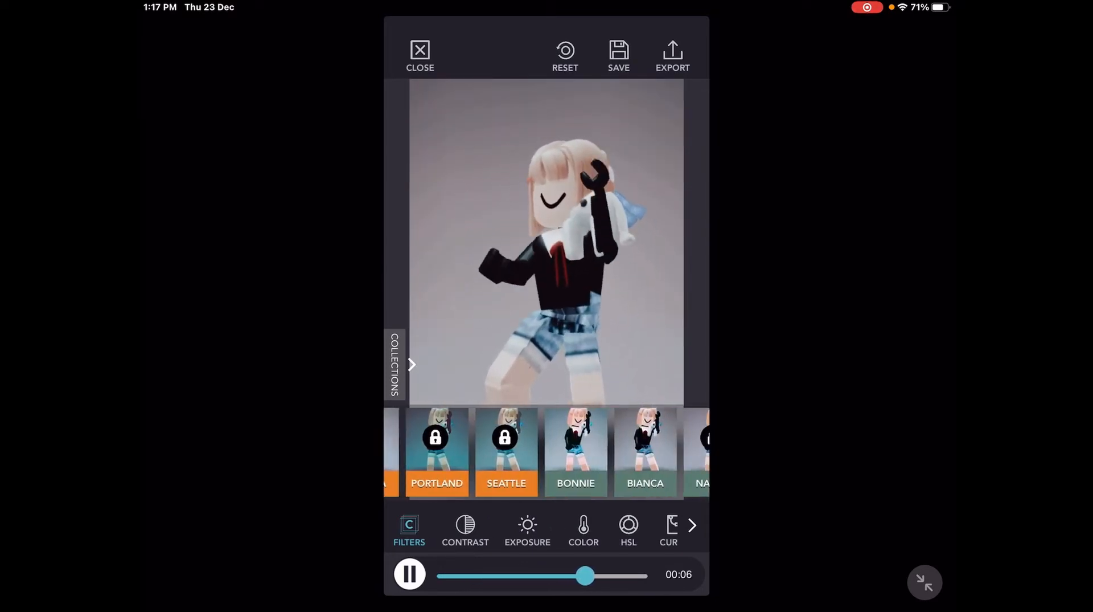
scroll(left, 3)
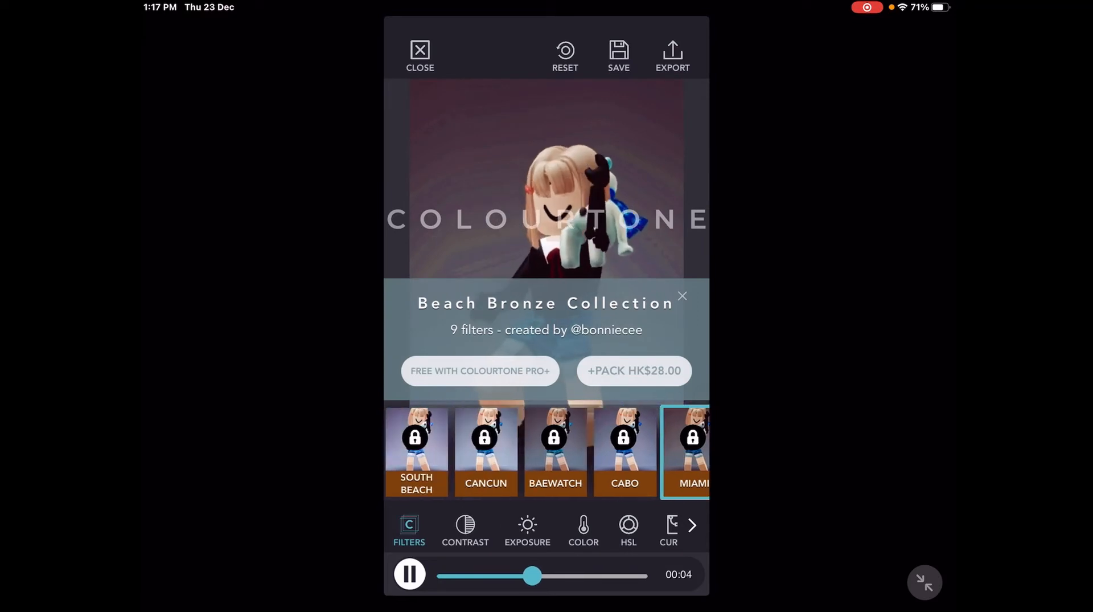
- Scroll the filter strip and apply the free Avalon filter to the dance clip
scroll(left, 3)
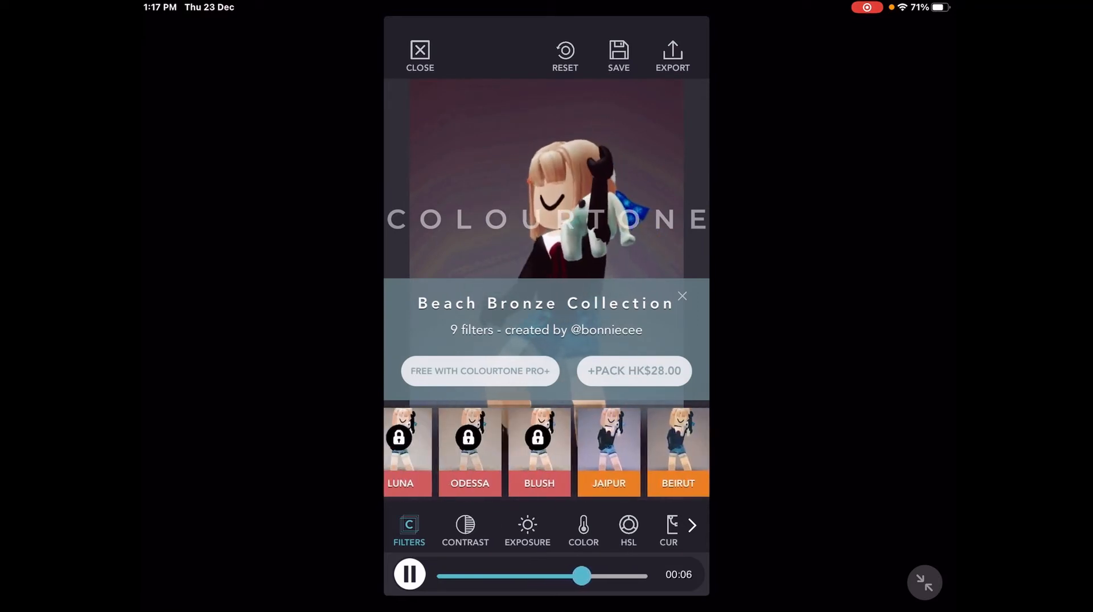
scroll(left, 3)
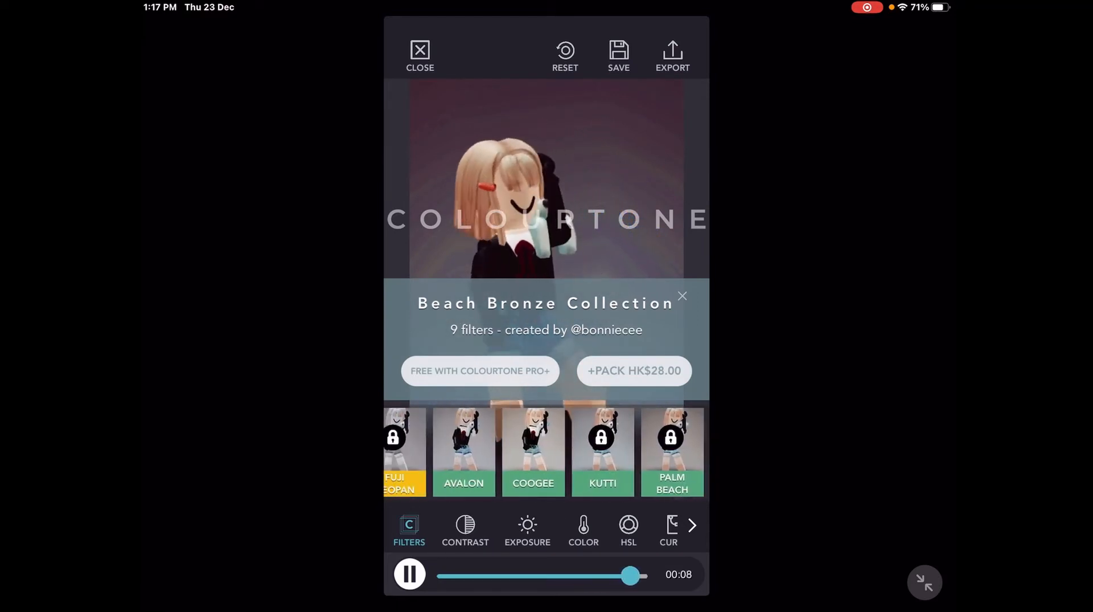
click(682, 296)
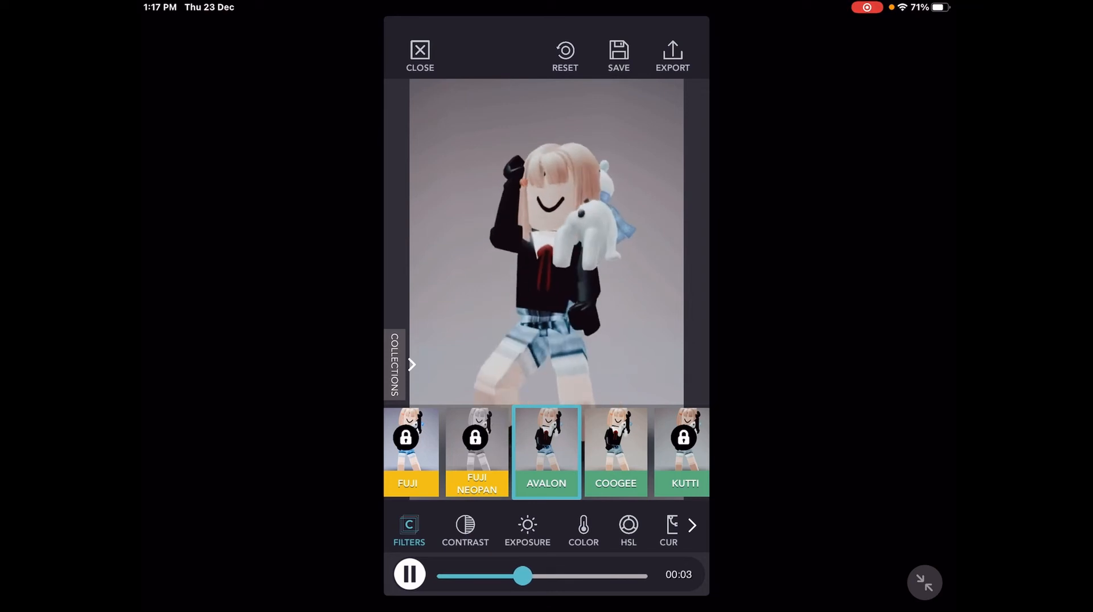
- Export the Avalon-filtered dance video and save it to the device
click(409, 573)
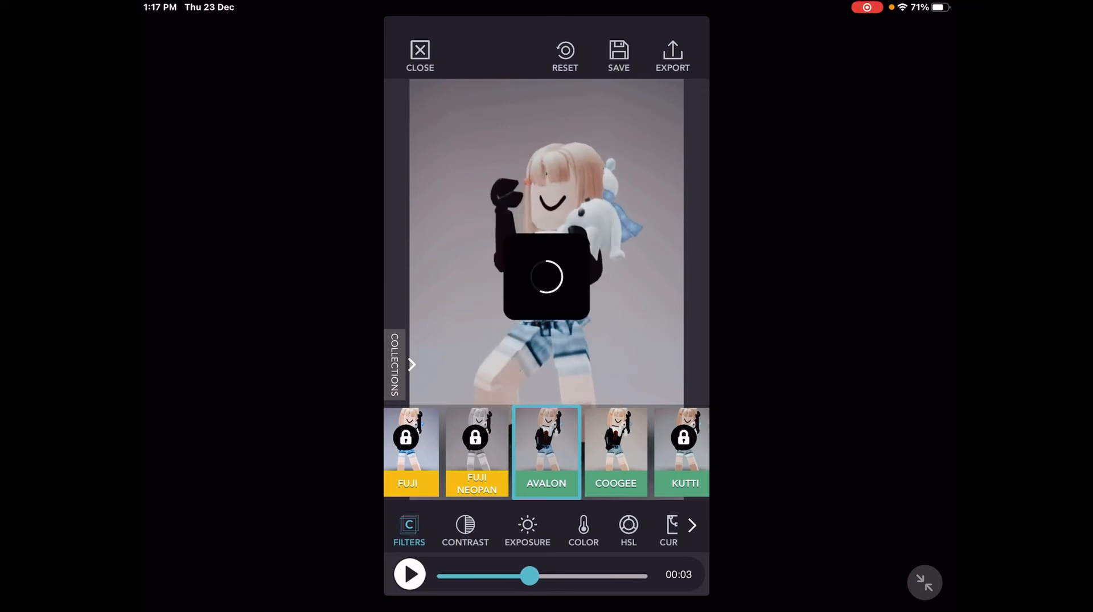
click(671, 56)
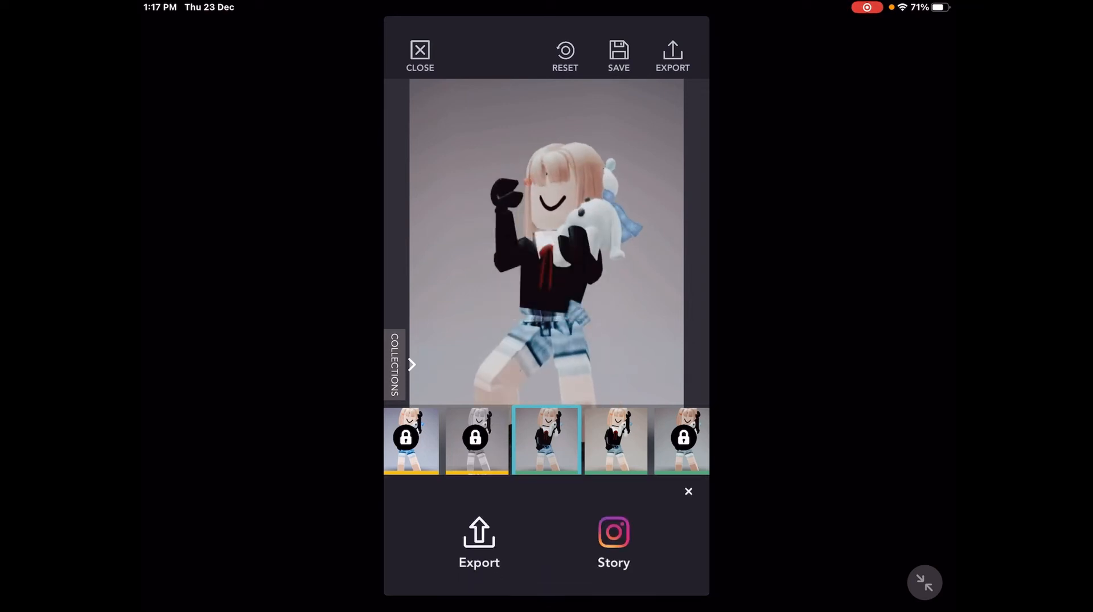
click(479, 543)
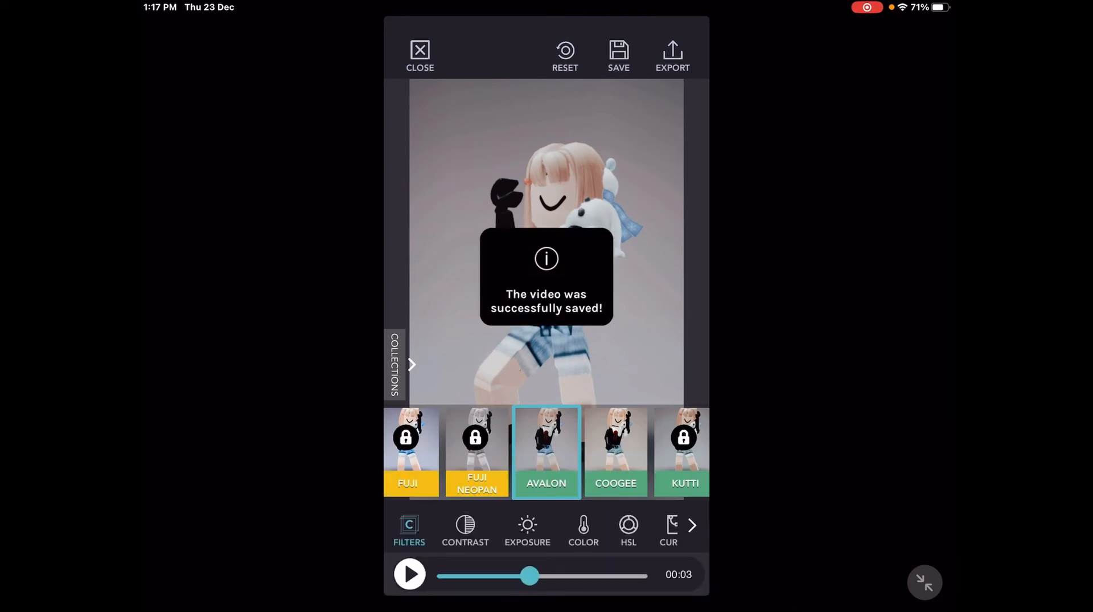